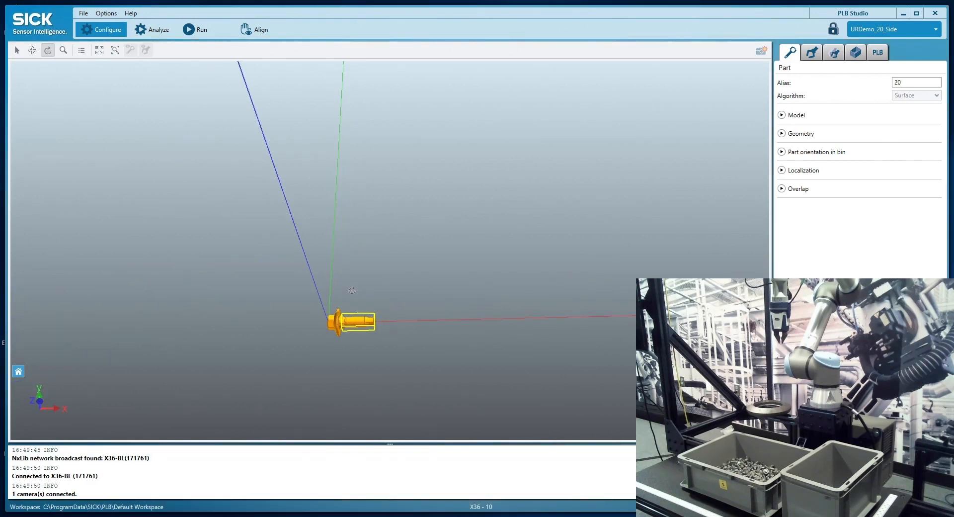
mouse_move(388, 292)
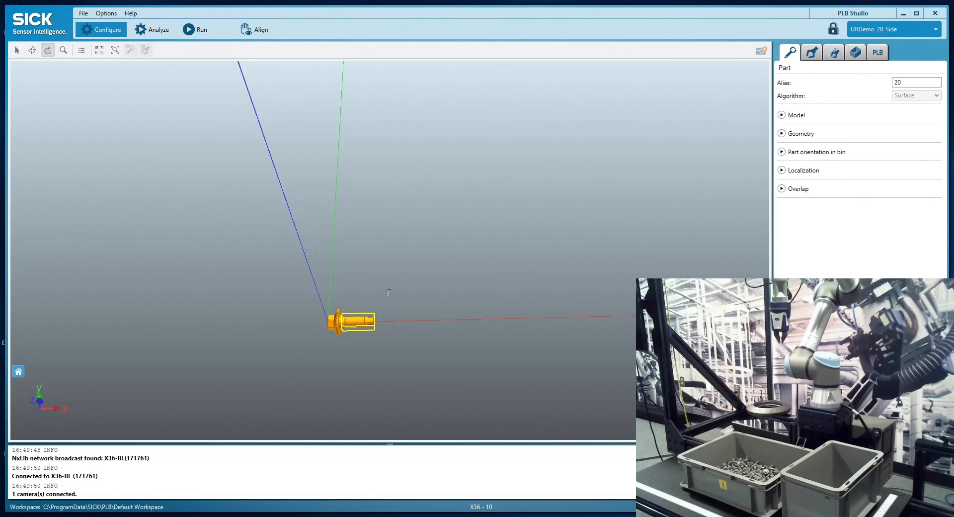
mouse_move(838, 117)
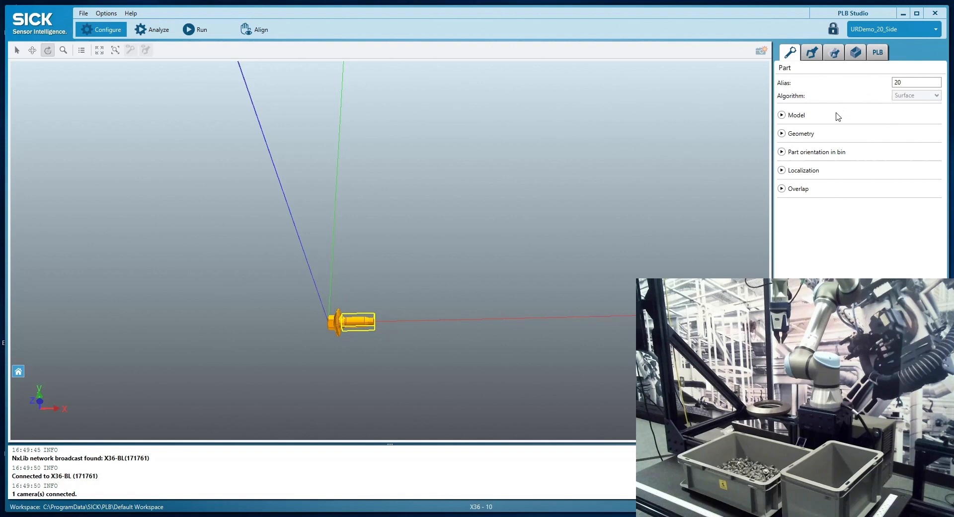
Expand the part's Model section showing Revolving class and the imported bolt STEP file
click(782, 116)
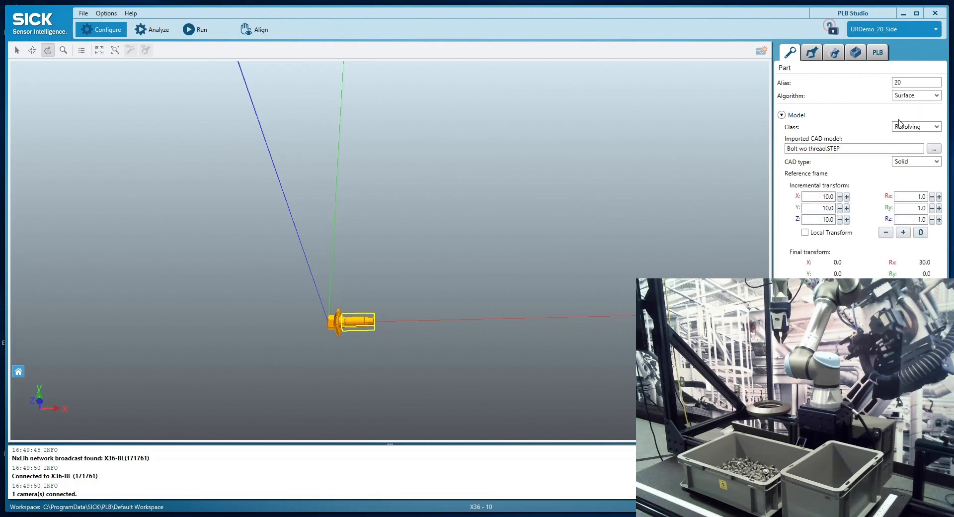
click(915, 126)
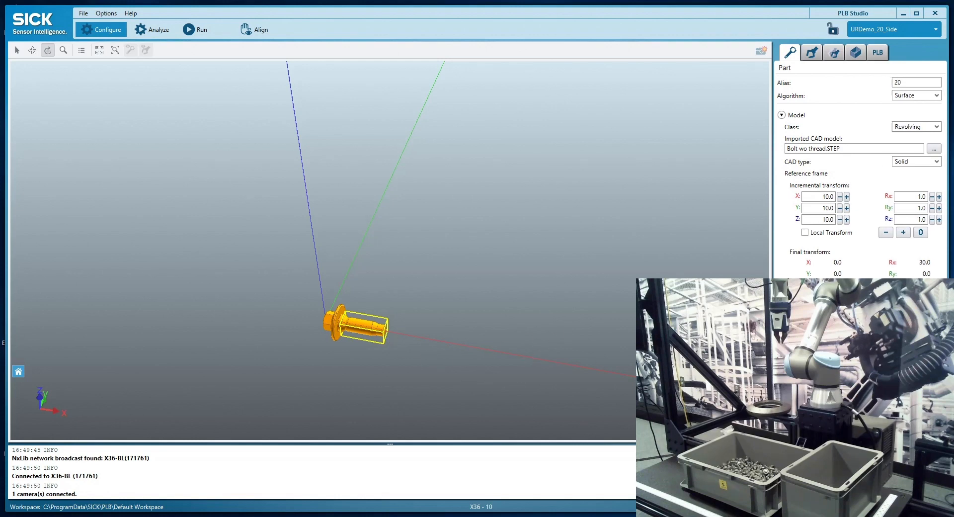
Collapse Model, review Localization with Result sort order left on Scanned surface
click(782, 114)
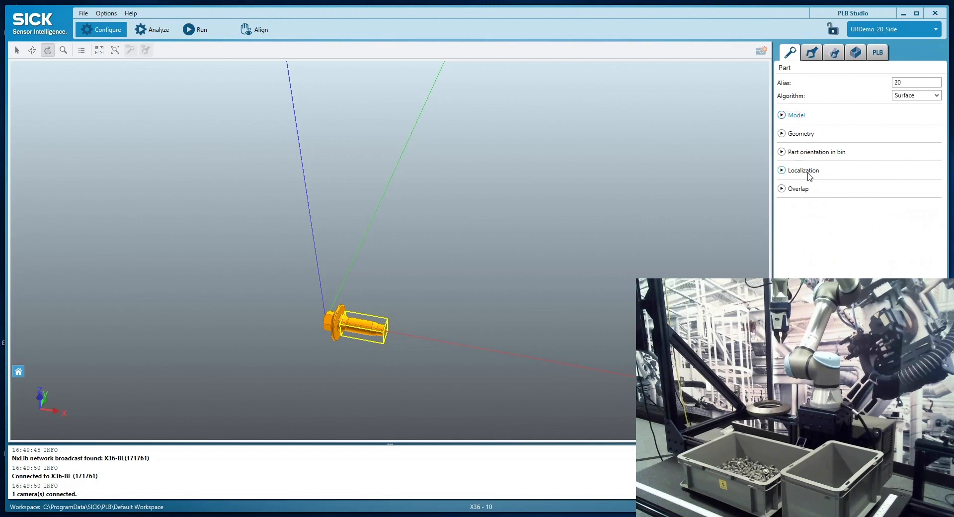
click(802, 170)
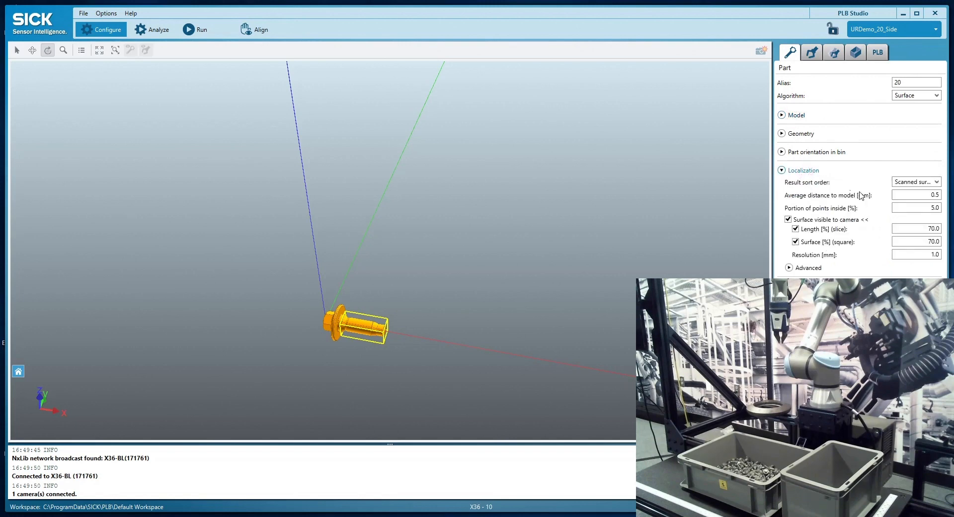
mouse_move(843, 188)
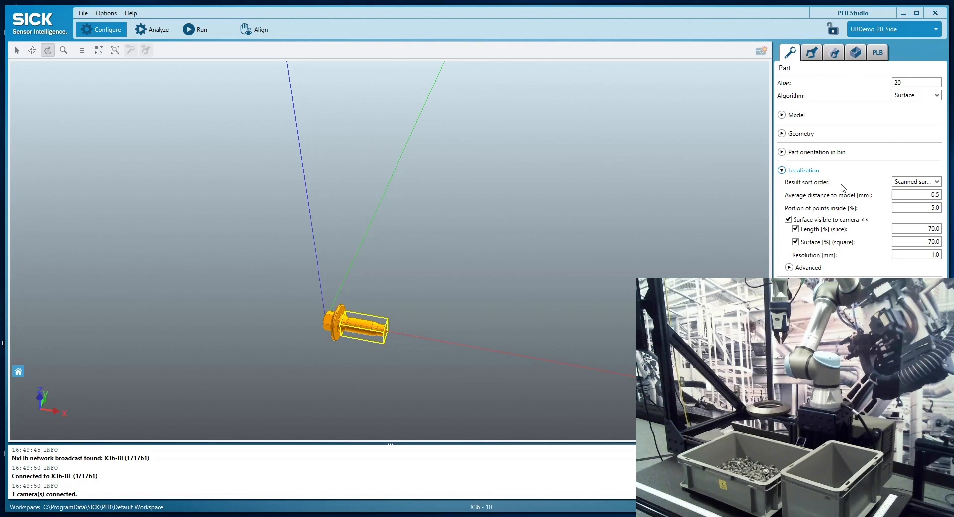
click(915, 182)
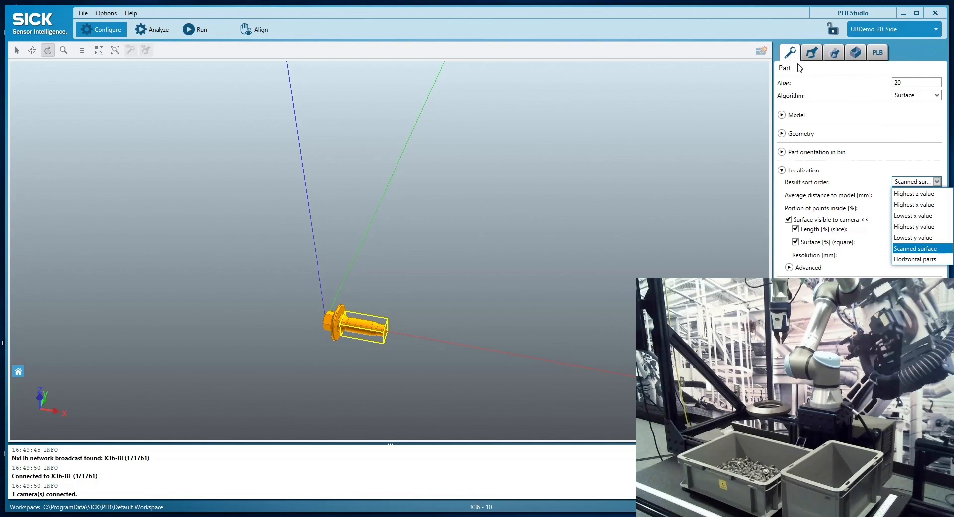
mouse_move(812, 52)
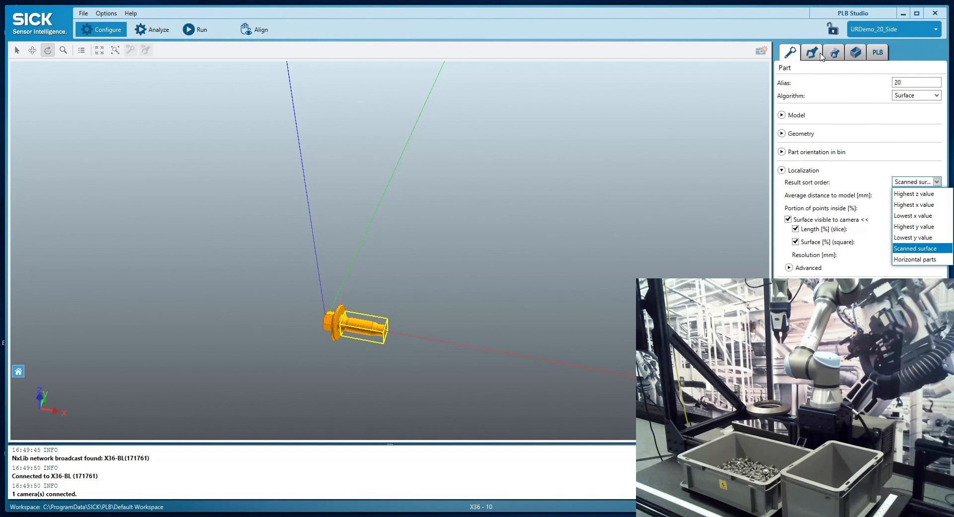
mouse_move(842, 60)
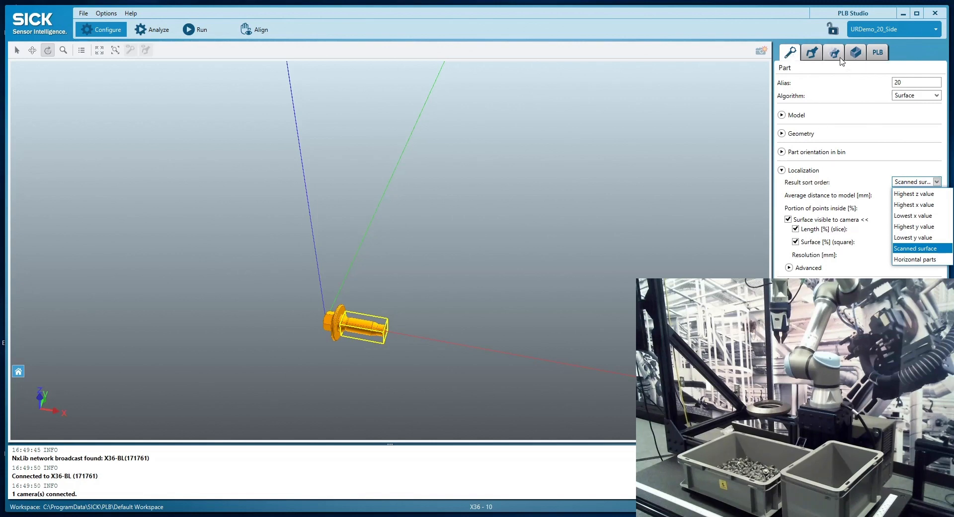
mouse_move(889, 215)
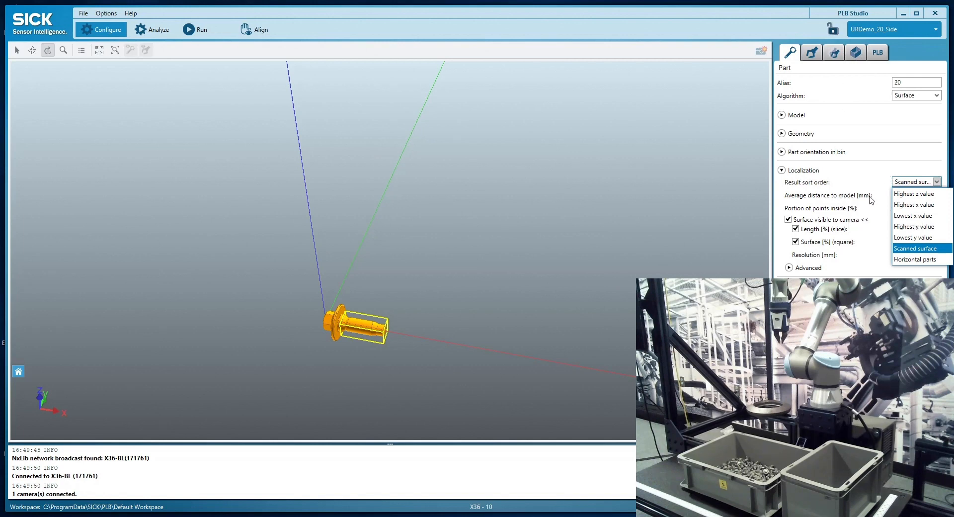
mouse_move(864, 204)
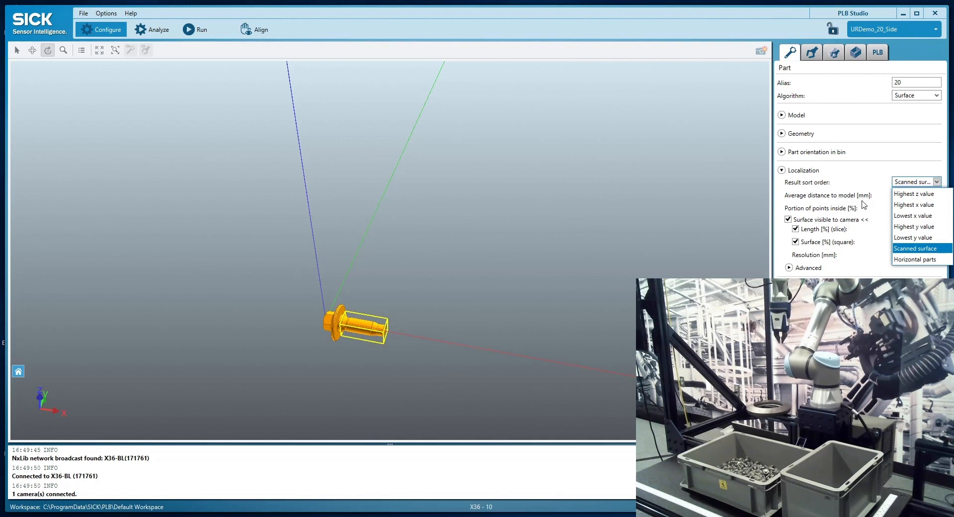
mouse_move(900, 256)
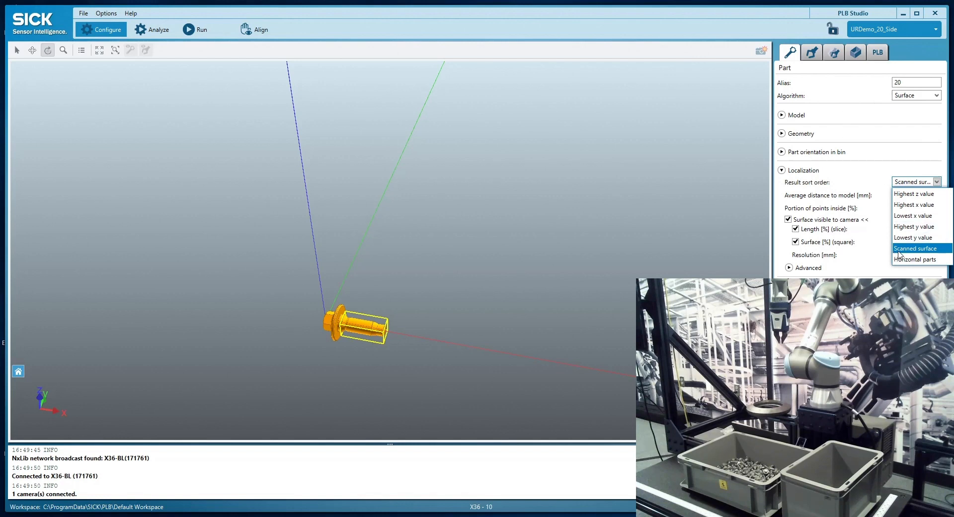
mouse_move(825, 247)
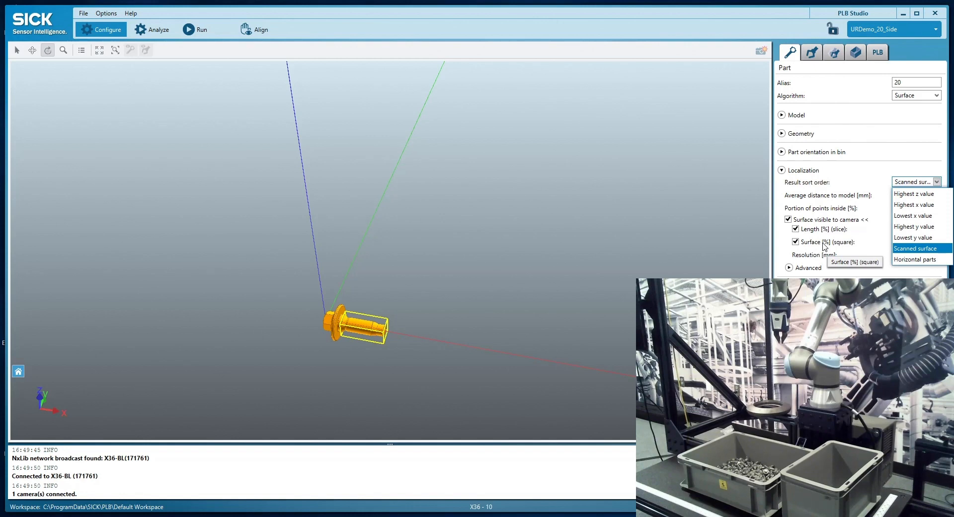
mouse_move(825, 243)
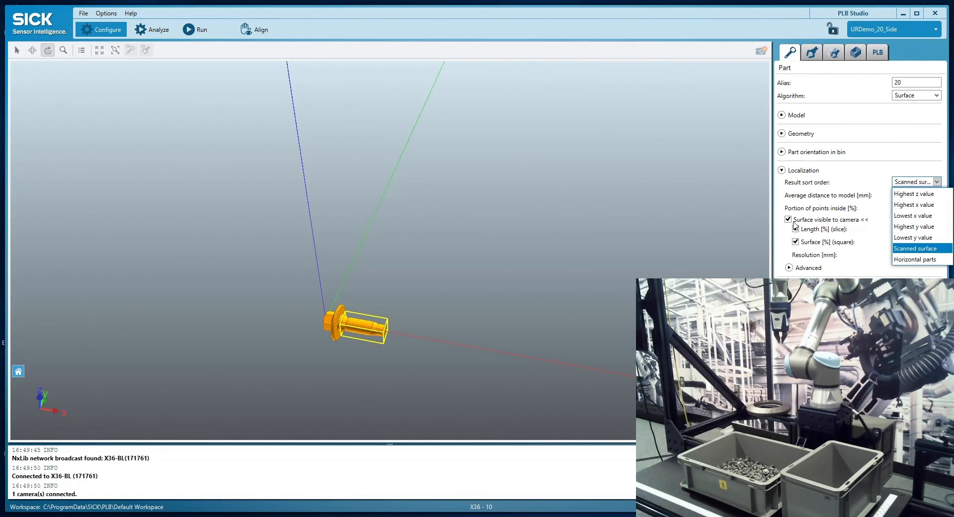
click(918, 248)
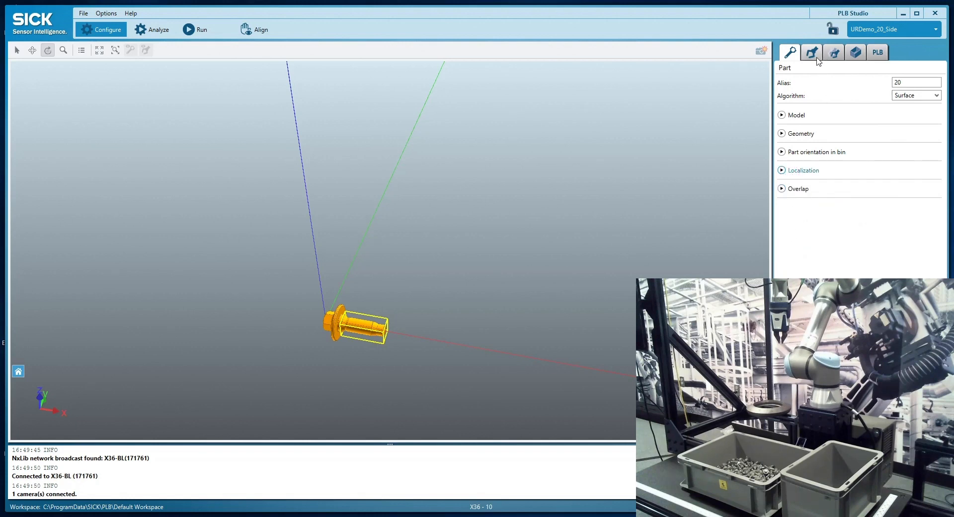
Switch through the Gripper tab to the Pick poses list (Cylinder to SideTilt30)
click(812, 52)
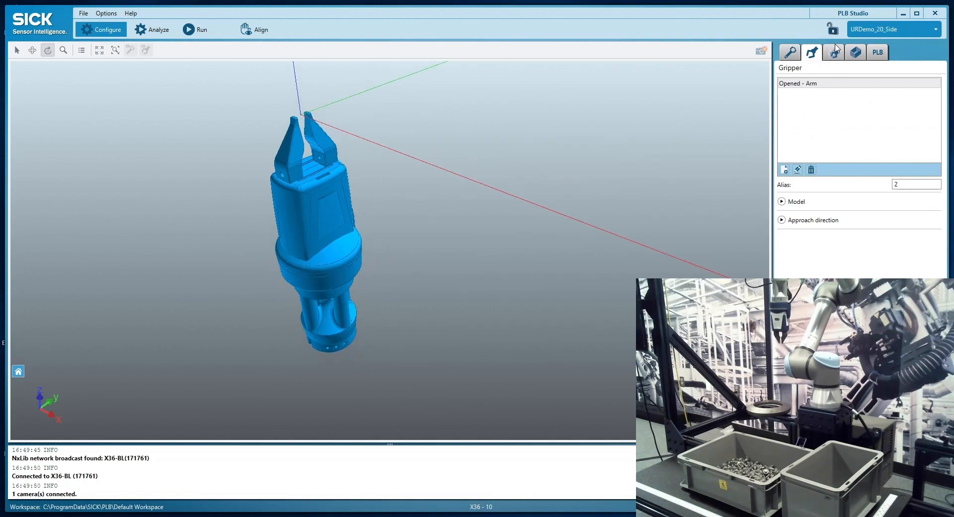
click(833, 51)
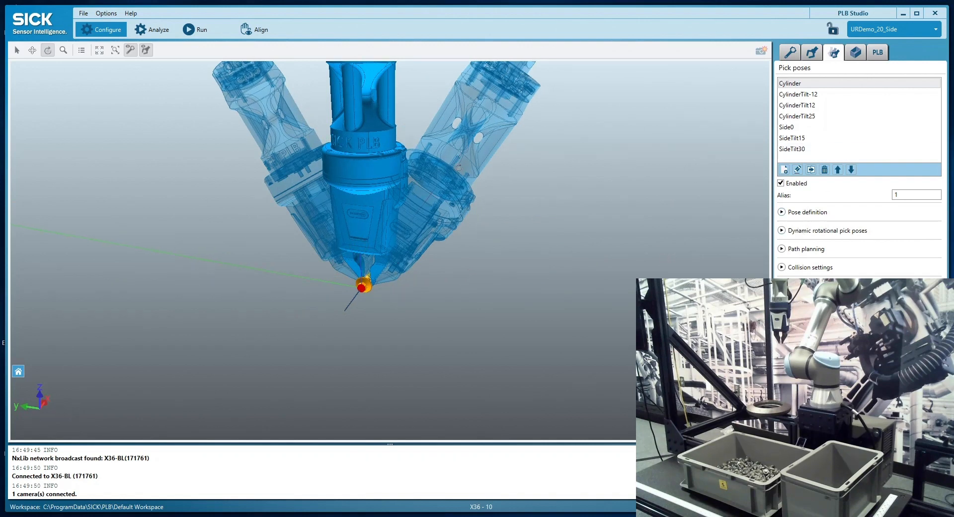
Enable dynamic rotational pick poses (-30 to 30 degrees) for the Cylinder pose
click(782, 231)
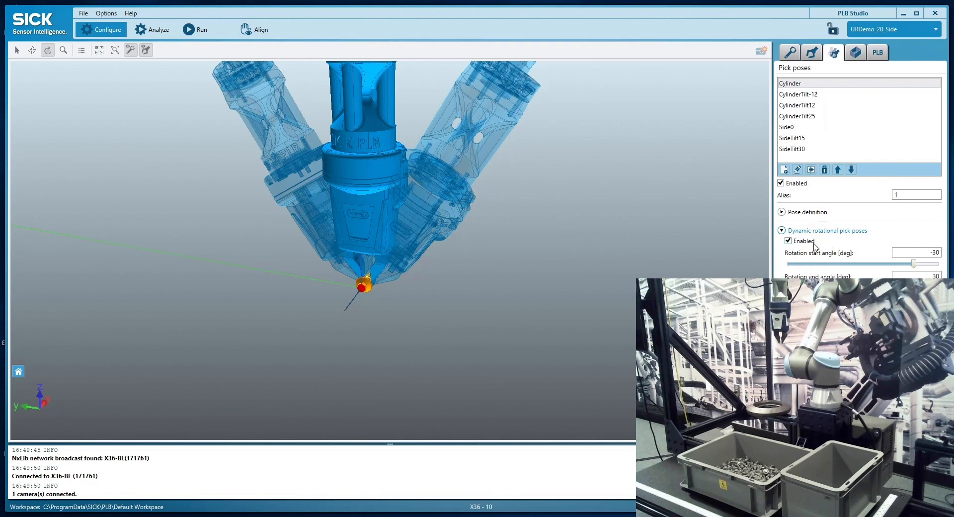
click(788, 241)
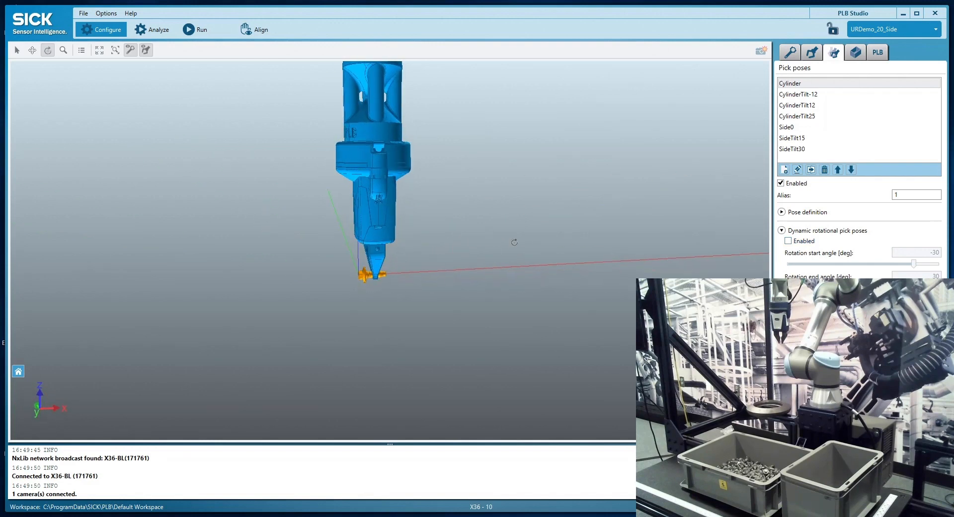
click(788, 240)
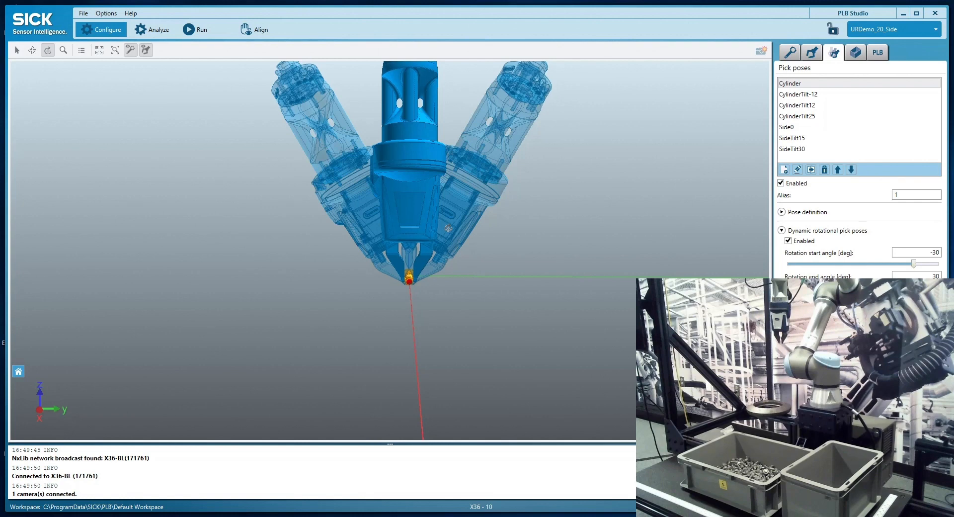
mouse_move(779, 78)
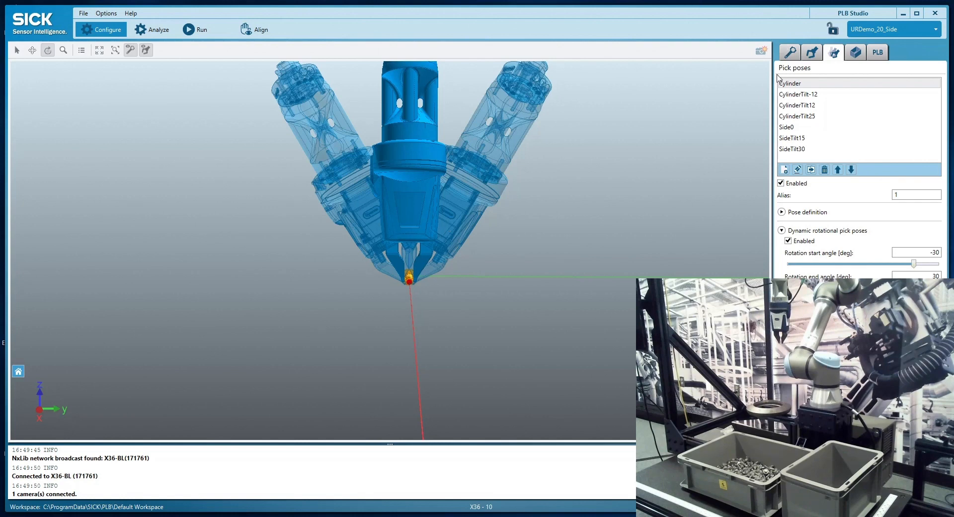
Preview CylinderTilt-12, CylinderTilt25, SideTilt15 and SideTilt30, returning to Cylinder
click(798, 94)
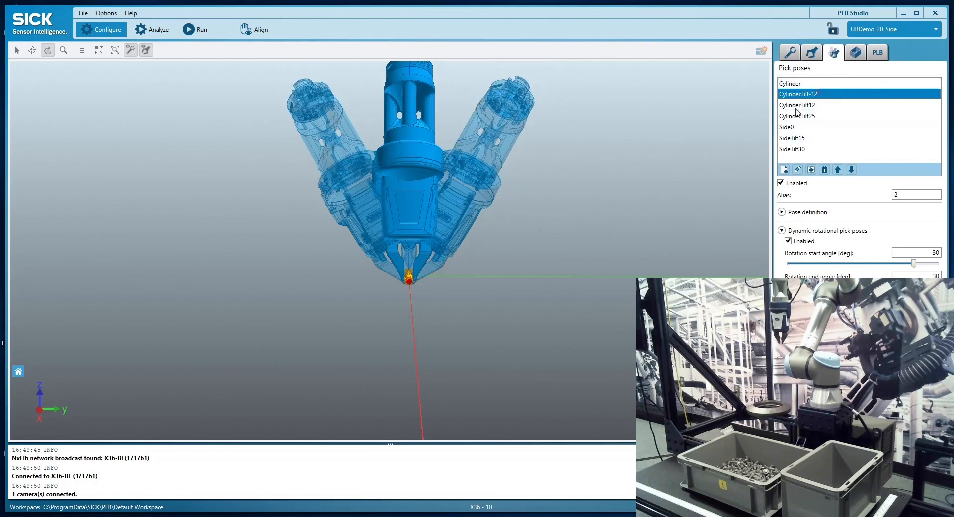
click(797, 127)
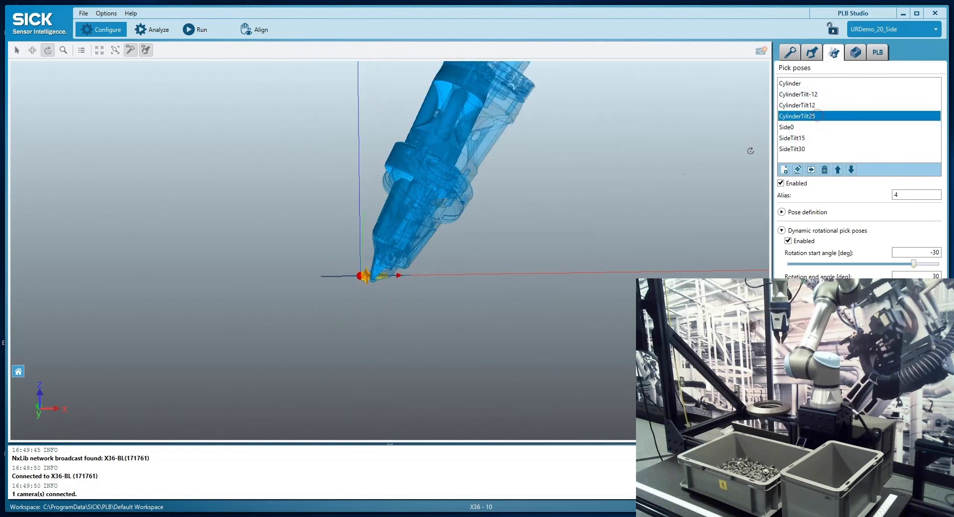
click(793, 137)
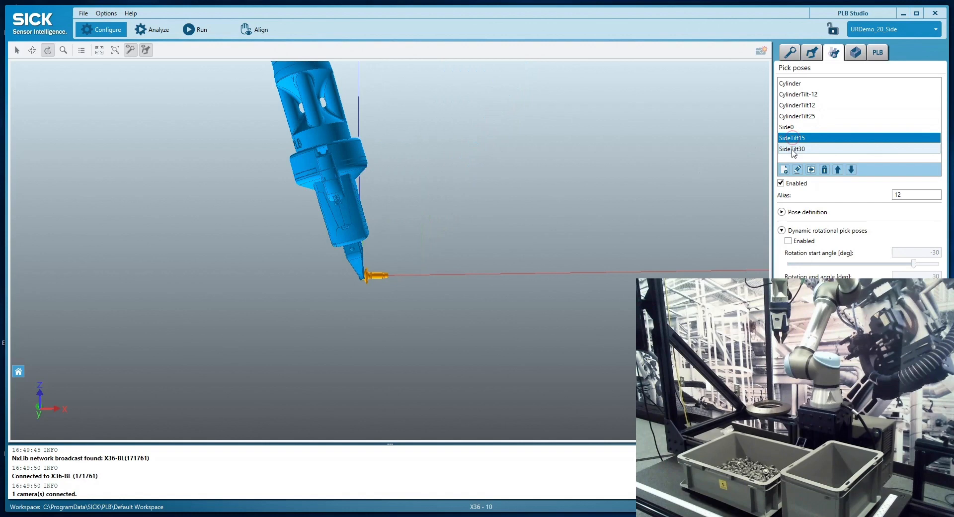
click(792, 148)
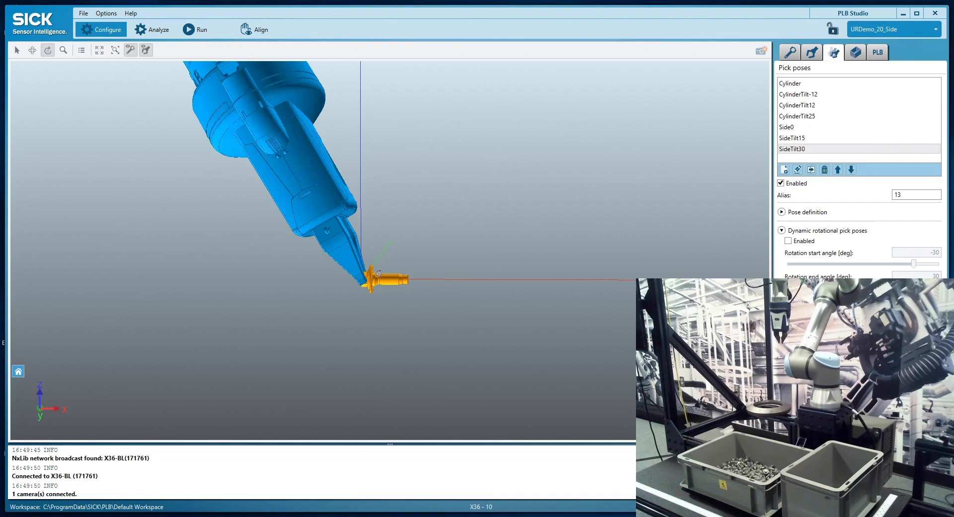
mouse_move(788, 208)
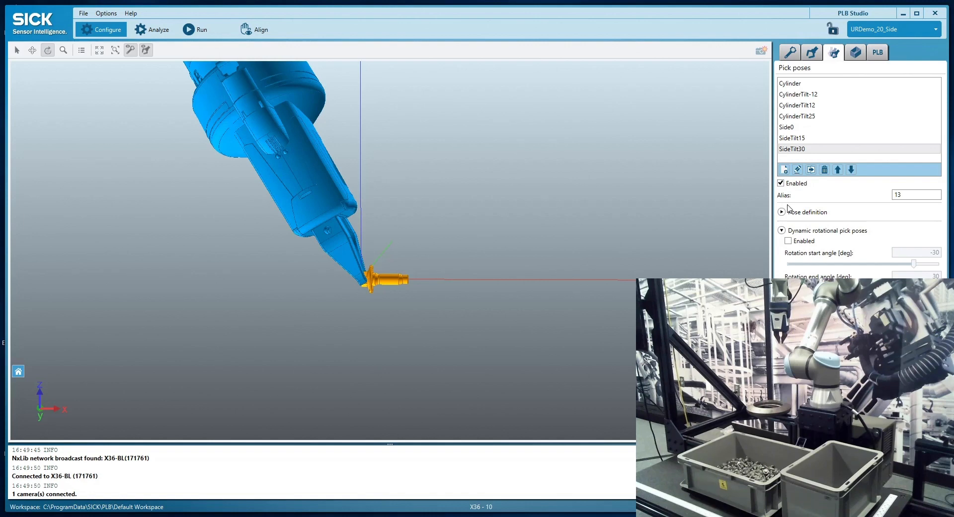
click(798, 84)
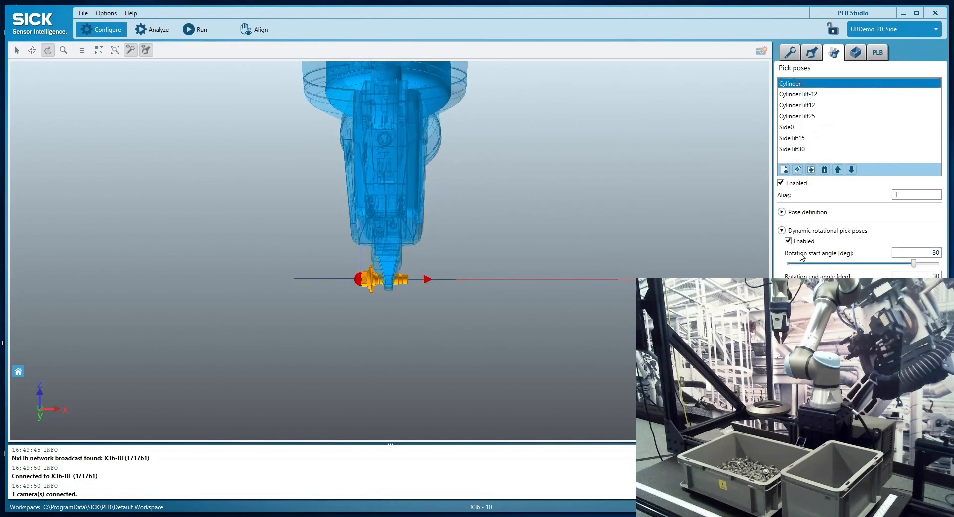
Collapse the rotational and collision settings and move to the PLB system settings
click(782, 231)
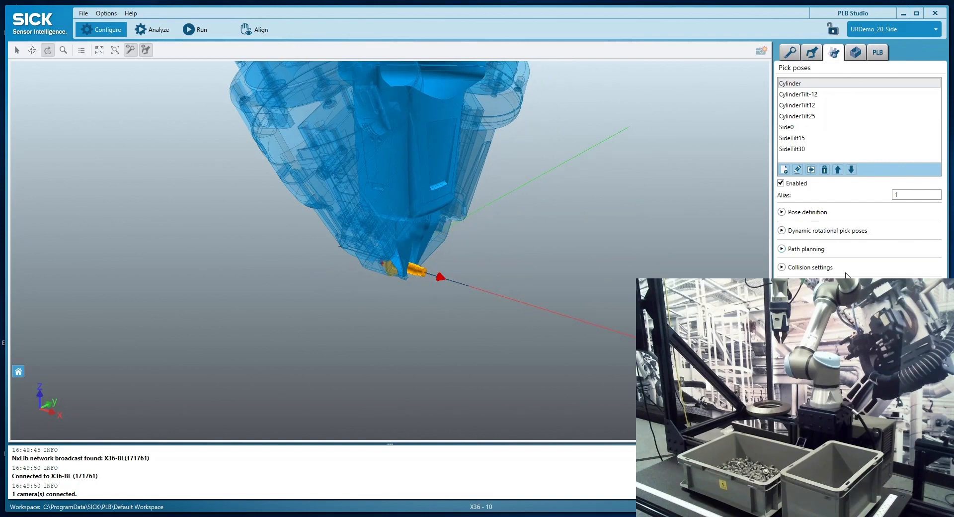
click(782, 266)
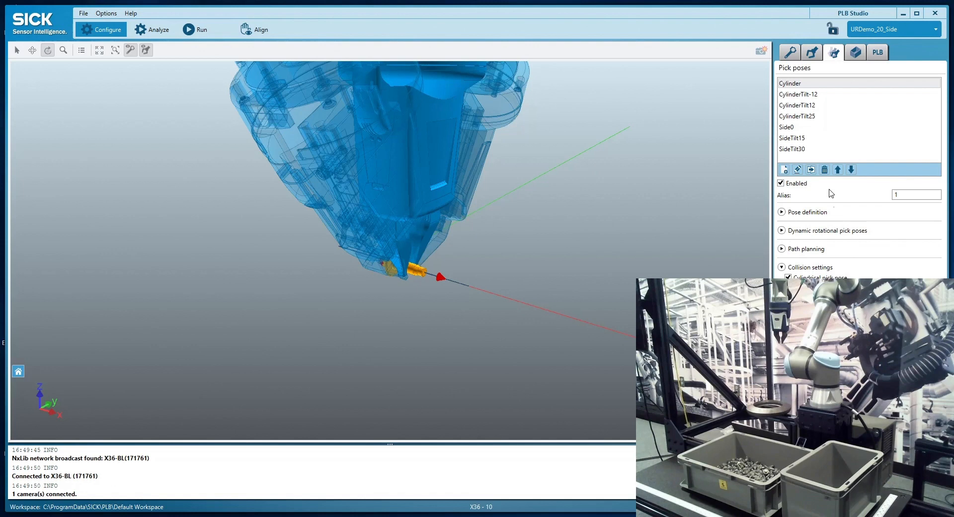
click(787, 127)
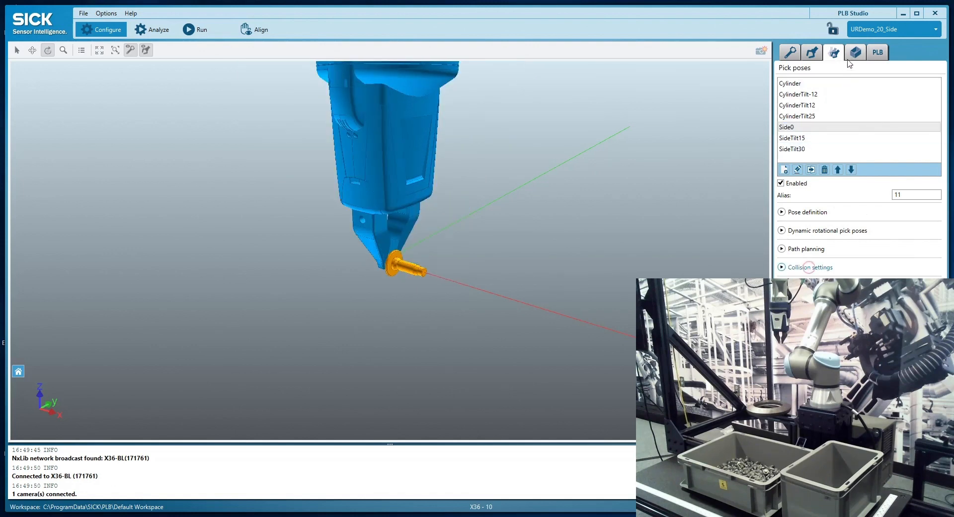
click(877, 52)
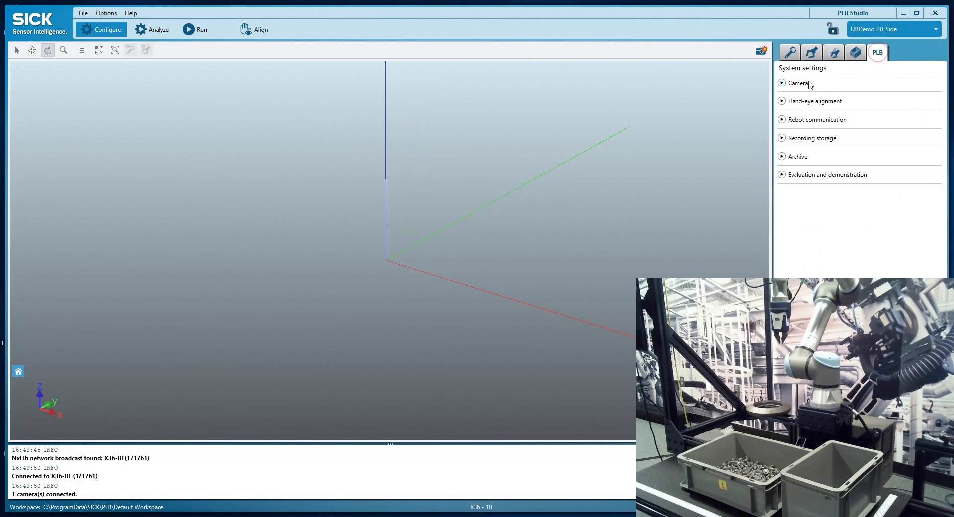
Show the X36 camera's bin point cloud as a Z height map in rainbow colours
click(799, 82)
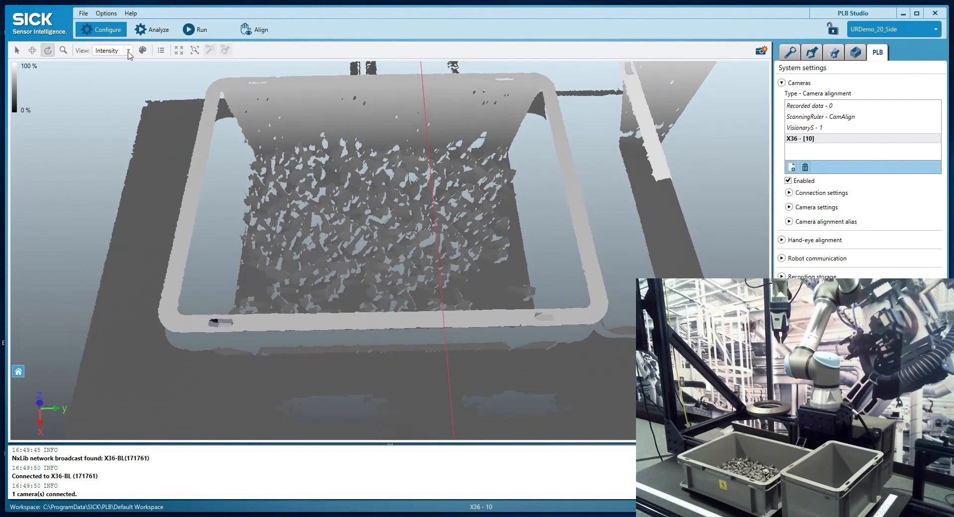
click(143, 49)
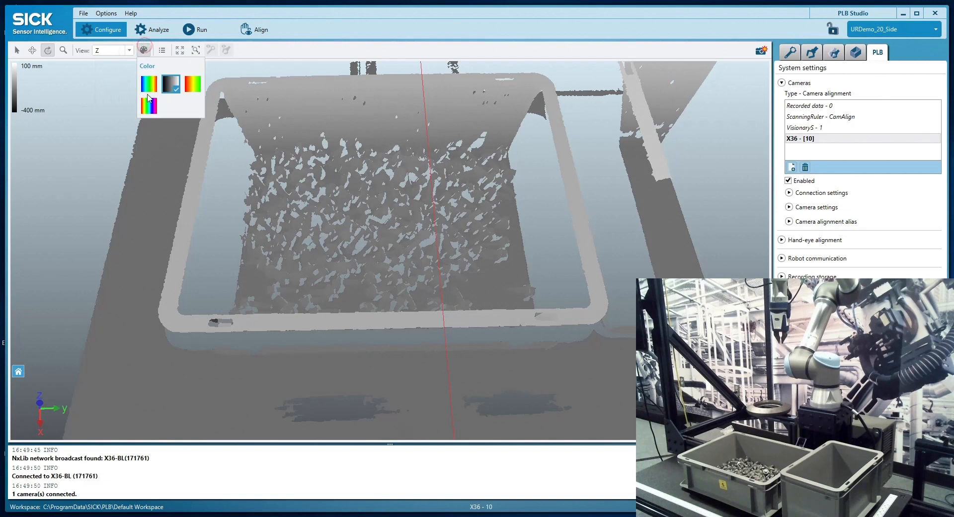
click(148, 84)
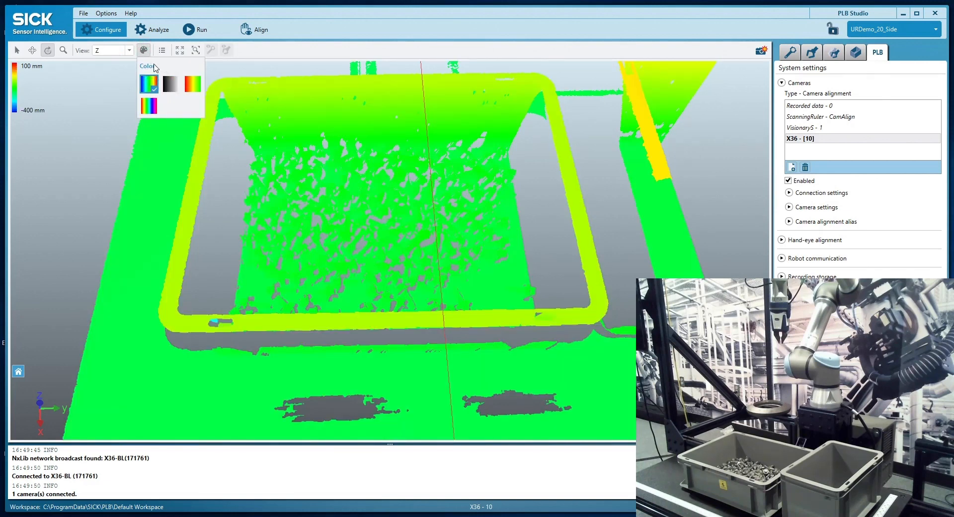
click(162, 49)
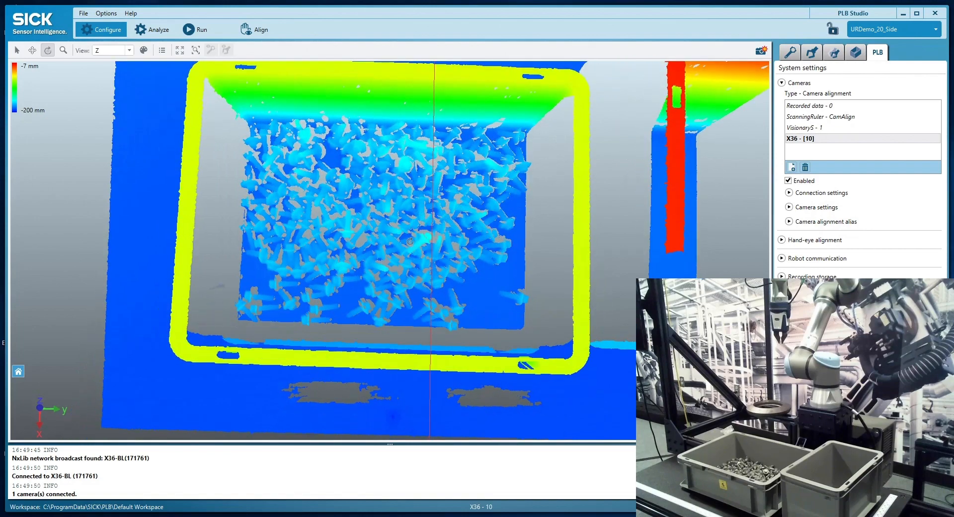
mouse_move(349, 238)
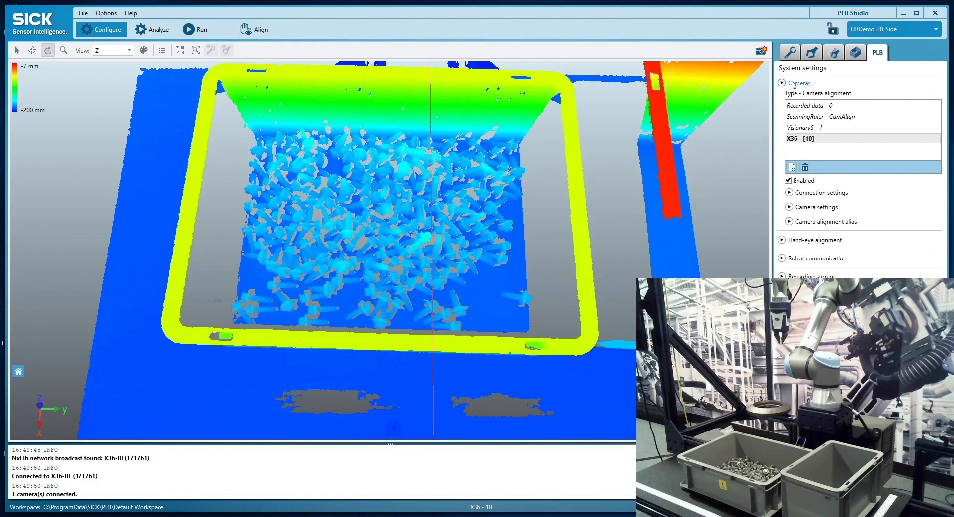
click(782, 83)
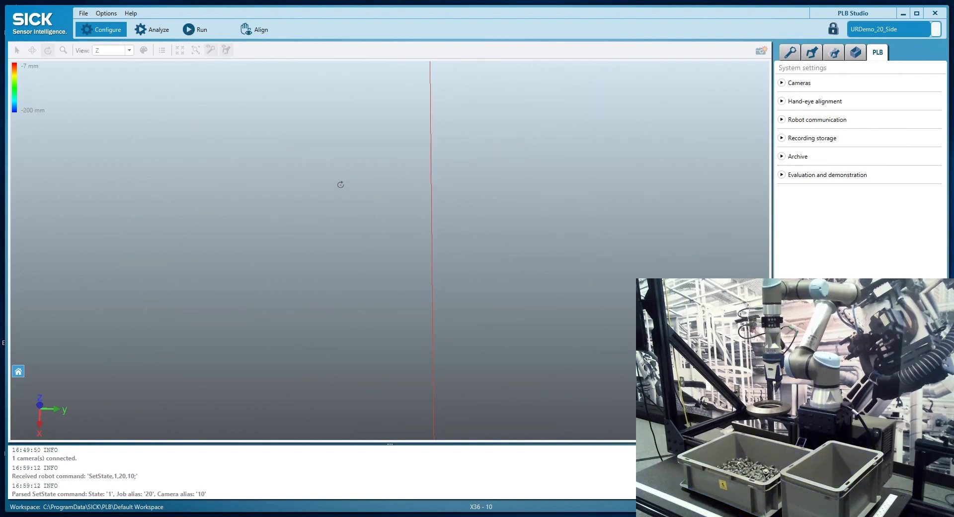
Let the job run so the robot's SetState request returns a successful localization
click(201, 29)
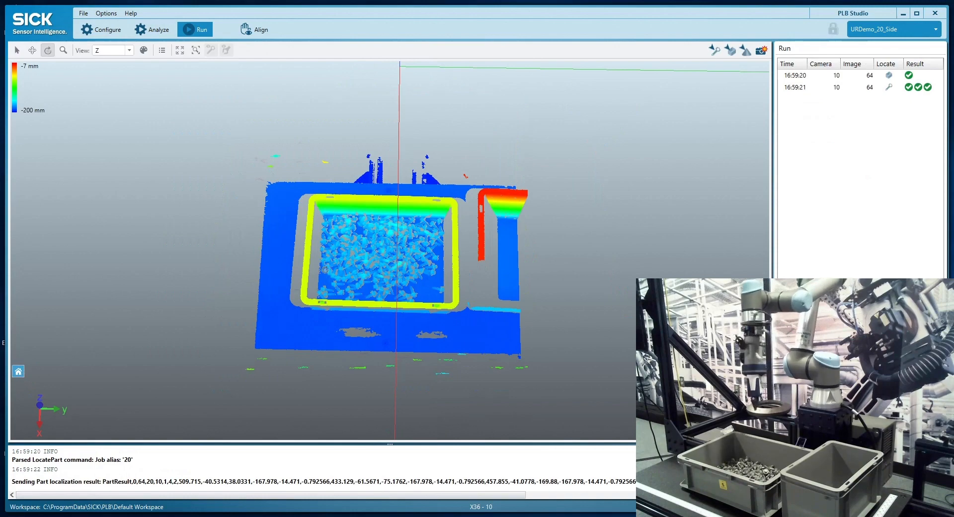